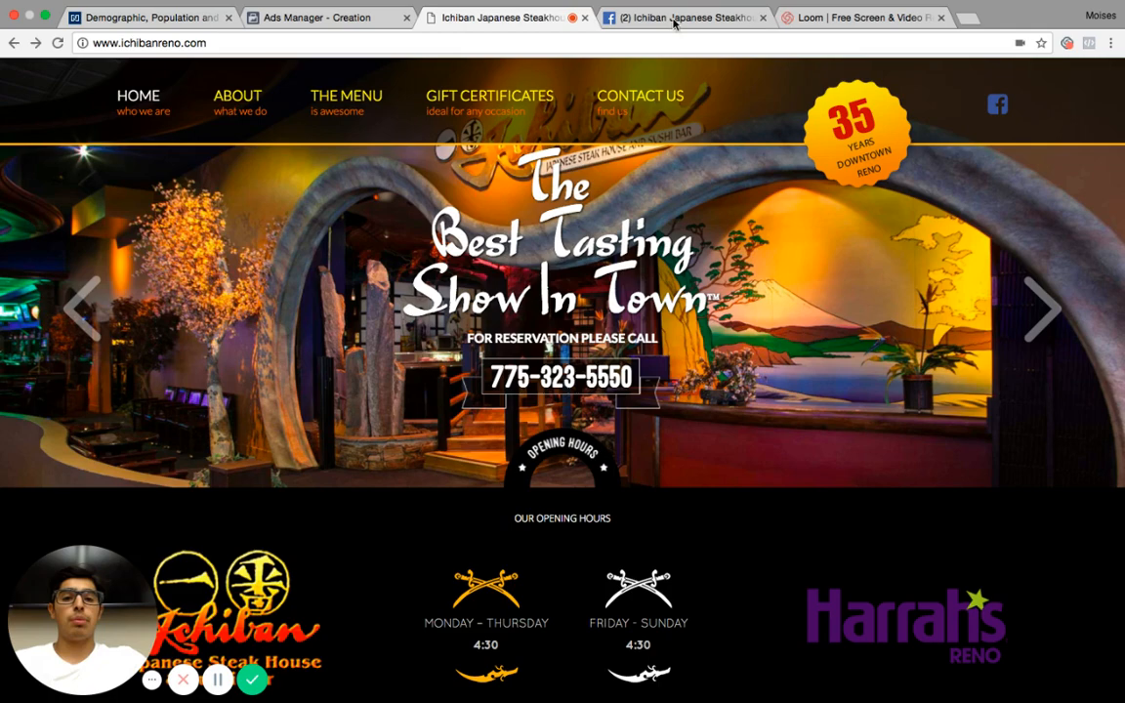
- Switch from the Ichiban website to its Facebook page
click(674, 16)
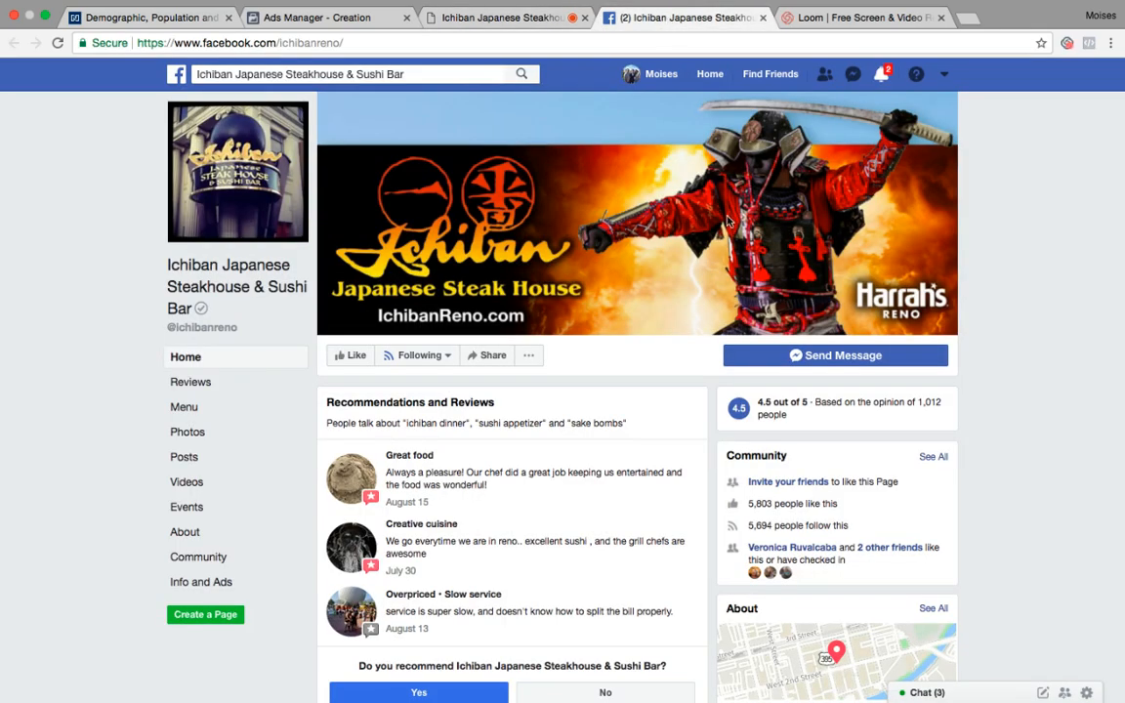
scroll(down, 3)
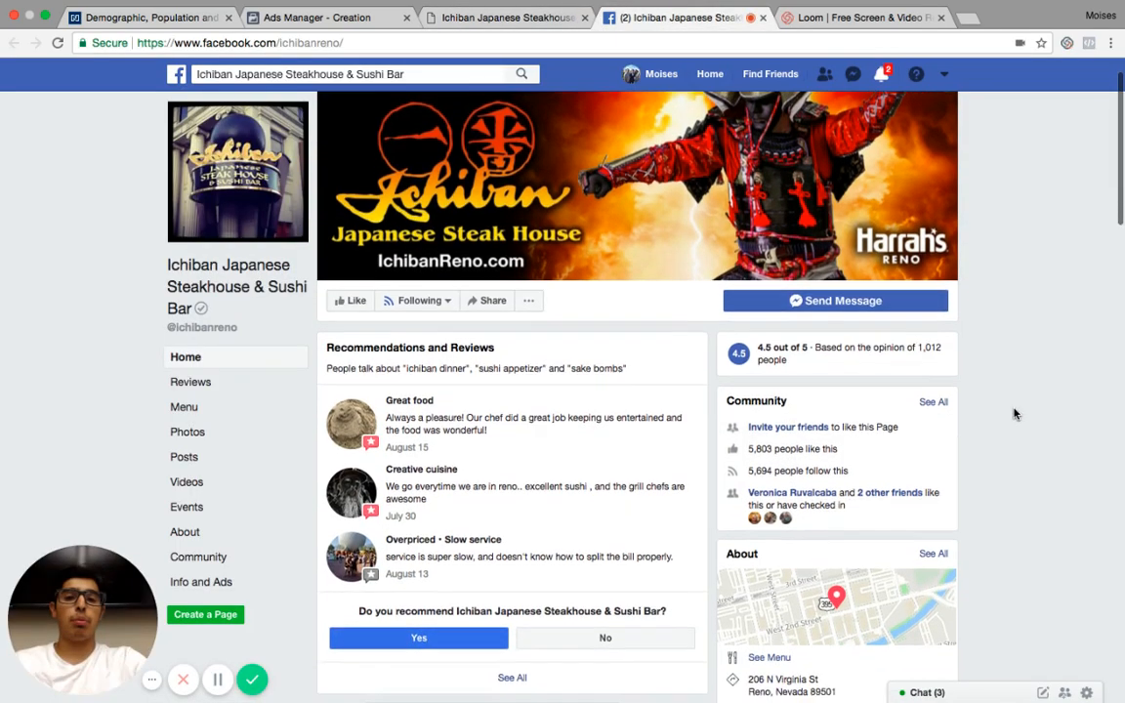
scroll(down, 3)
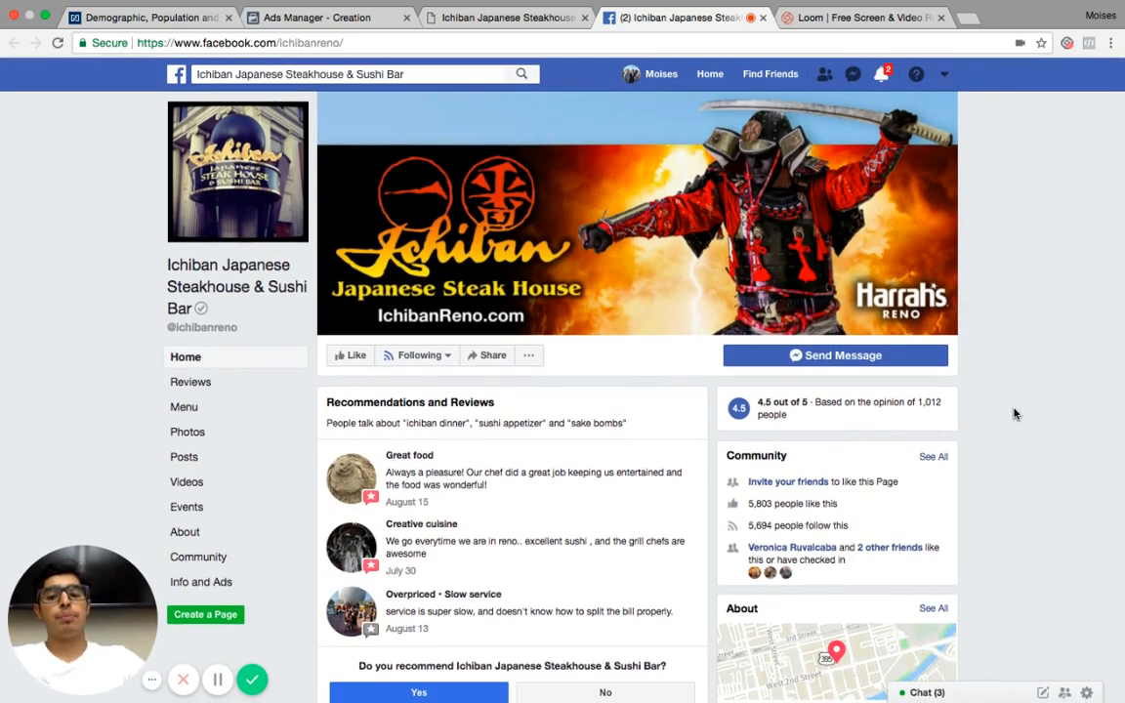
scroll(down, 3)
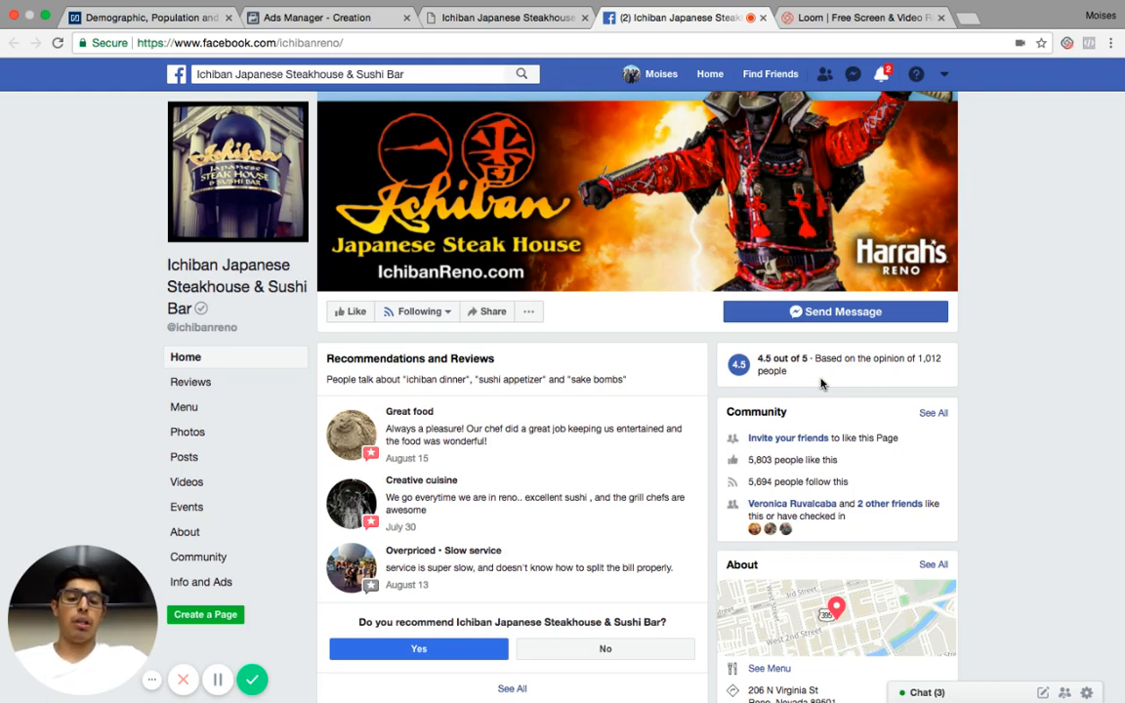
scroll(down, 3)
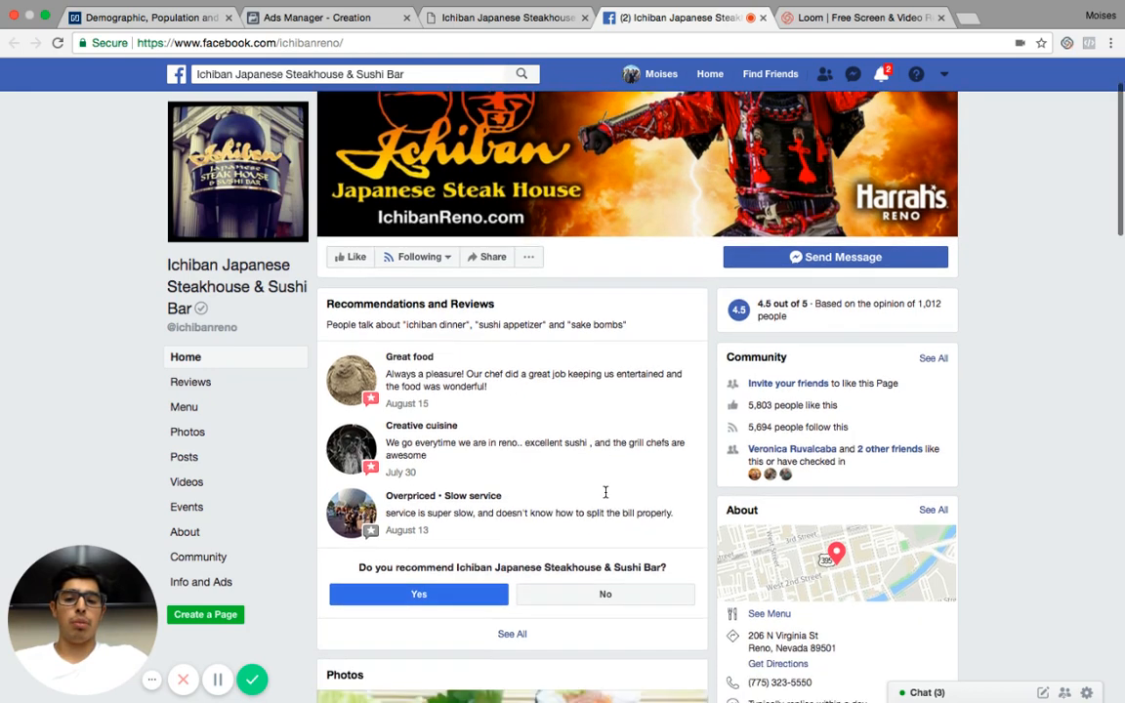
scroll(down, 3)
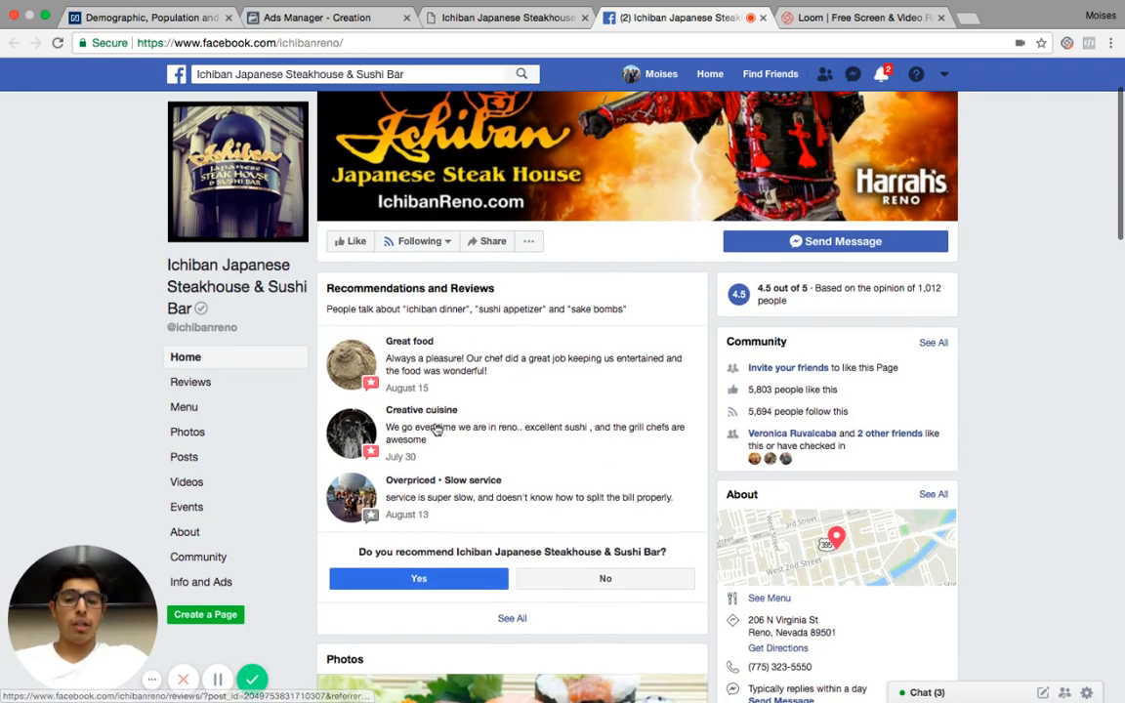
mouse_move(420, 454)
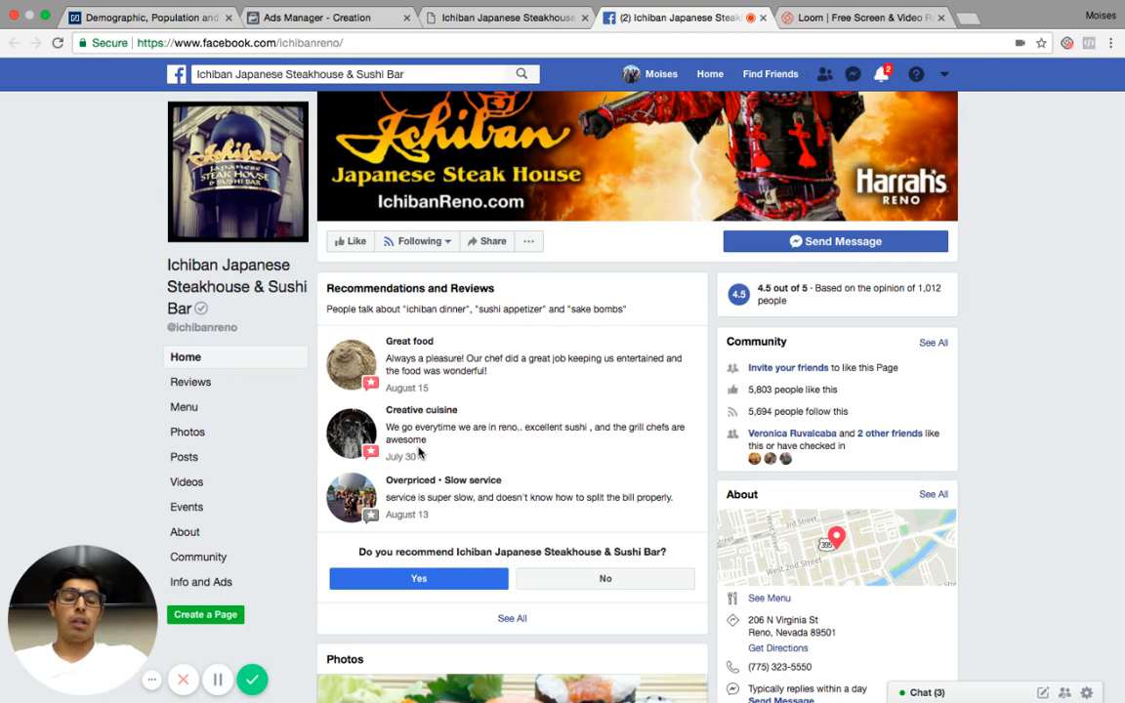
mouse_move(482, 371)
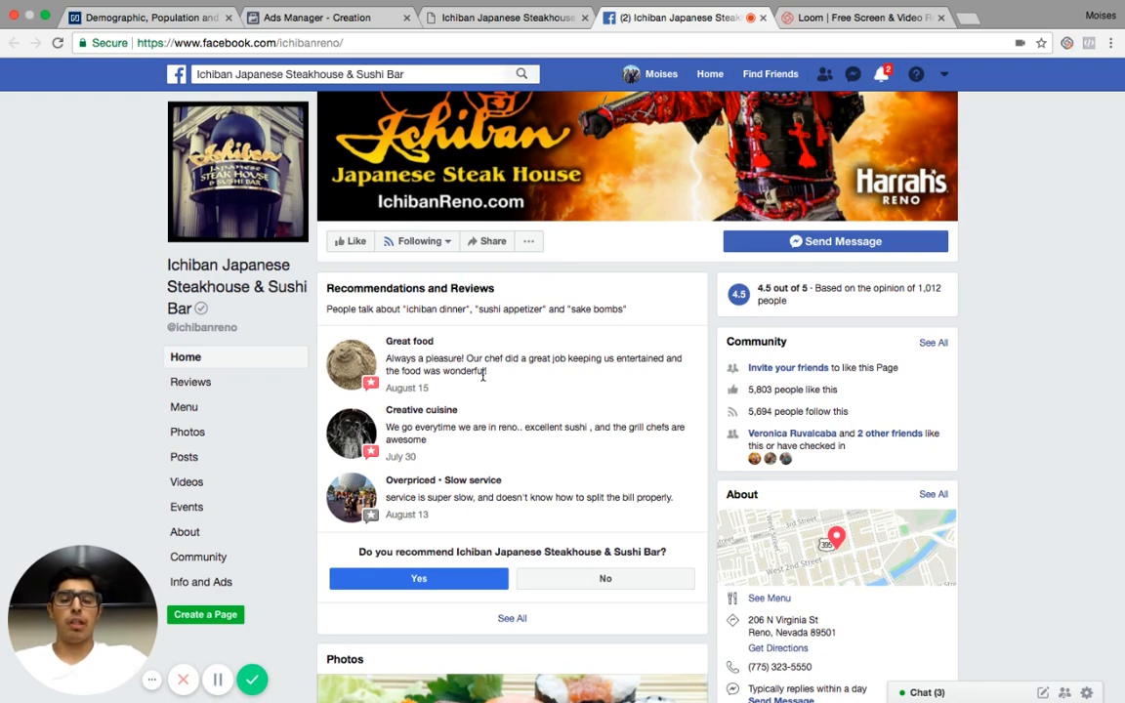
scroll(down, 3)
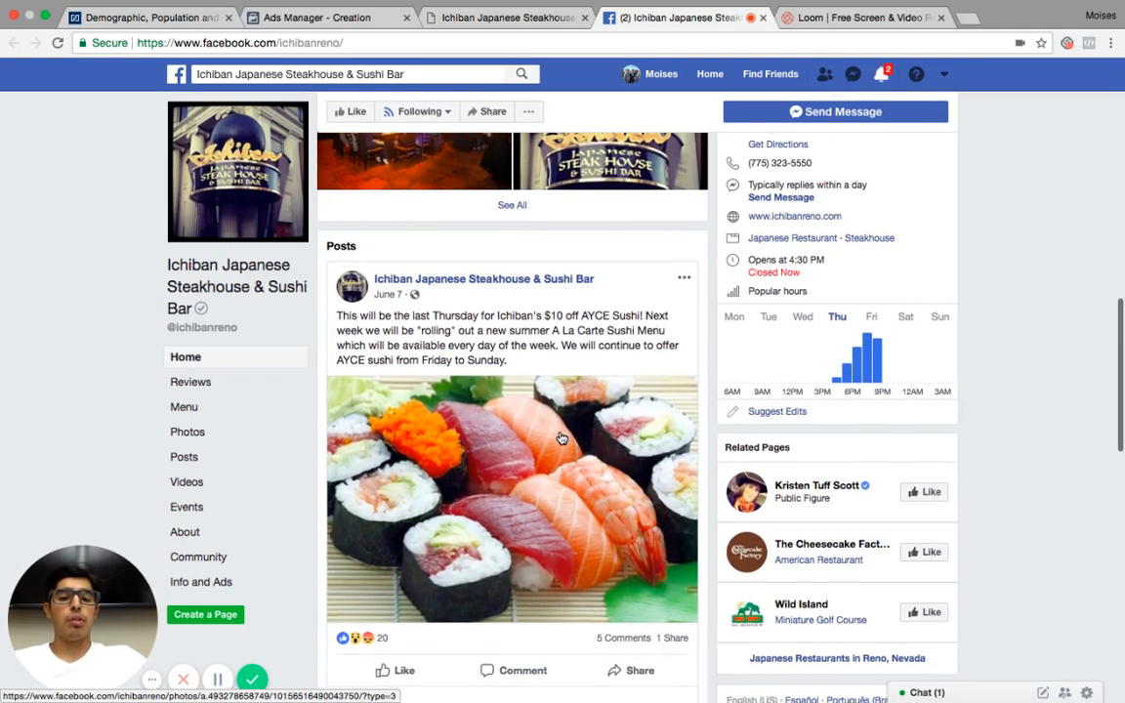
scroll(down, 3)
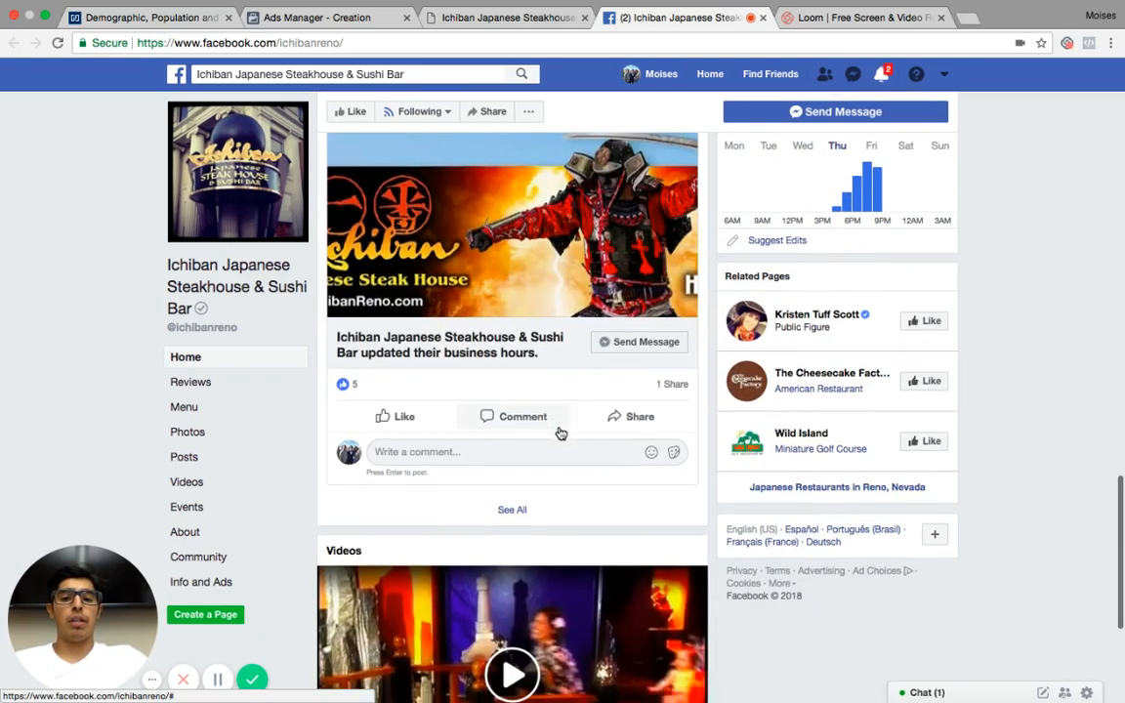
scroll(down, 3)
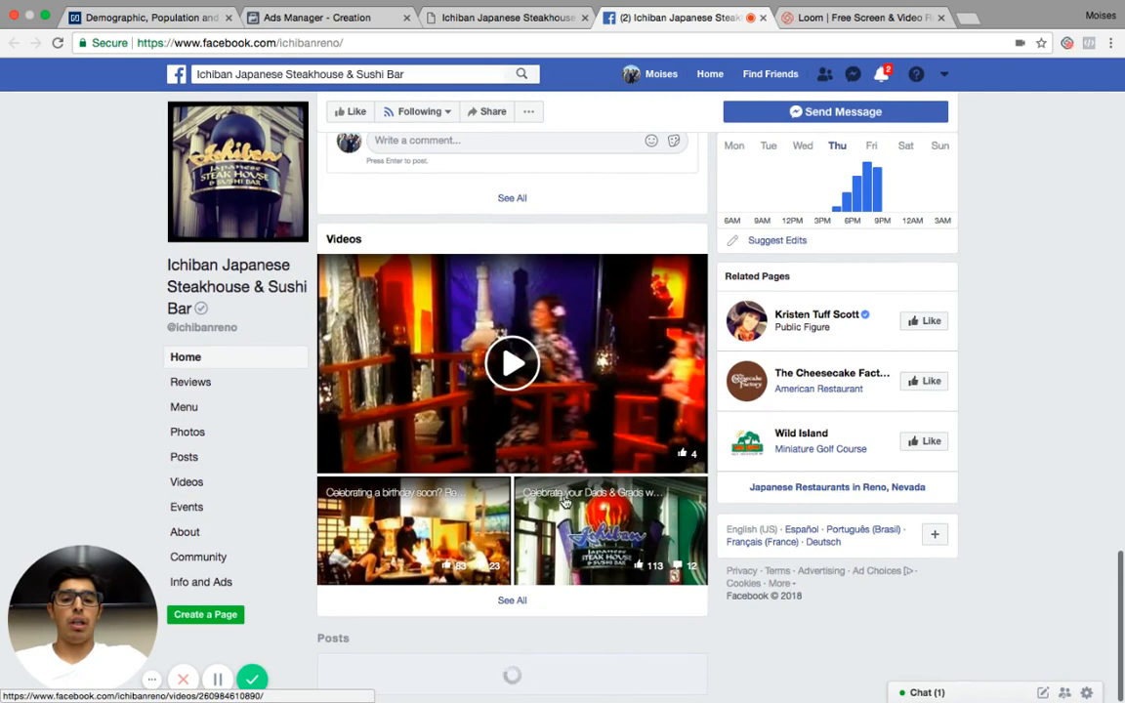
scroll(down, 3)
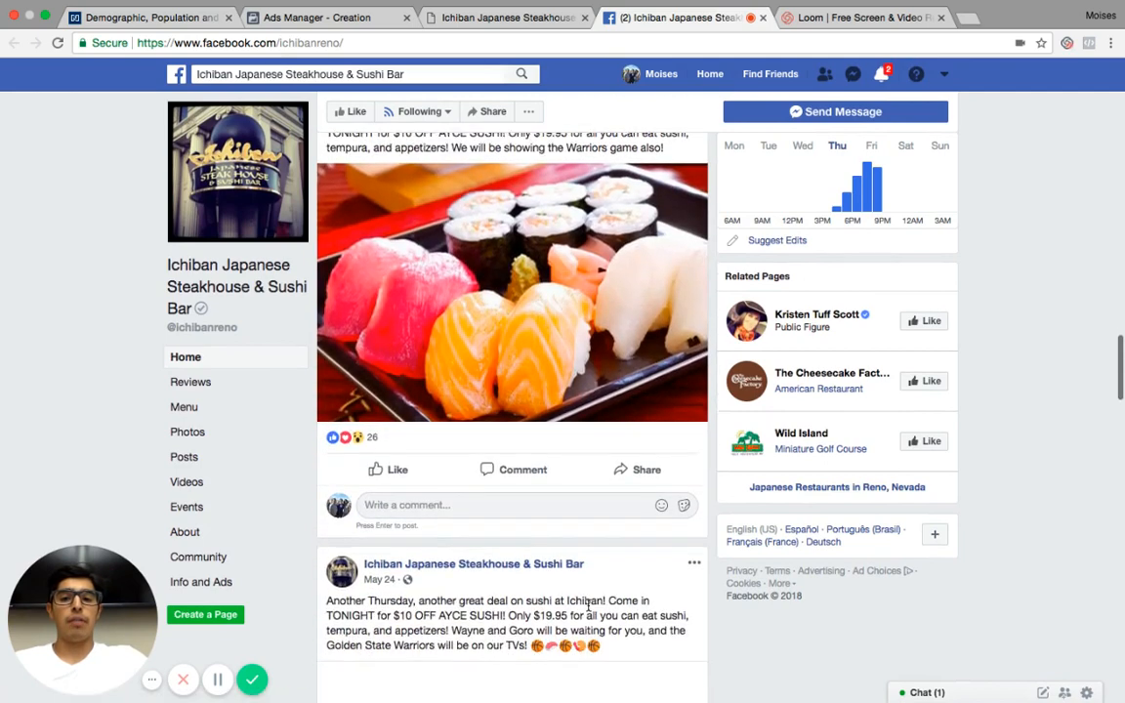
scroll(down, 3)
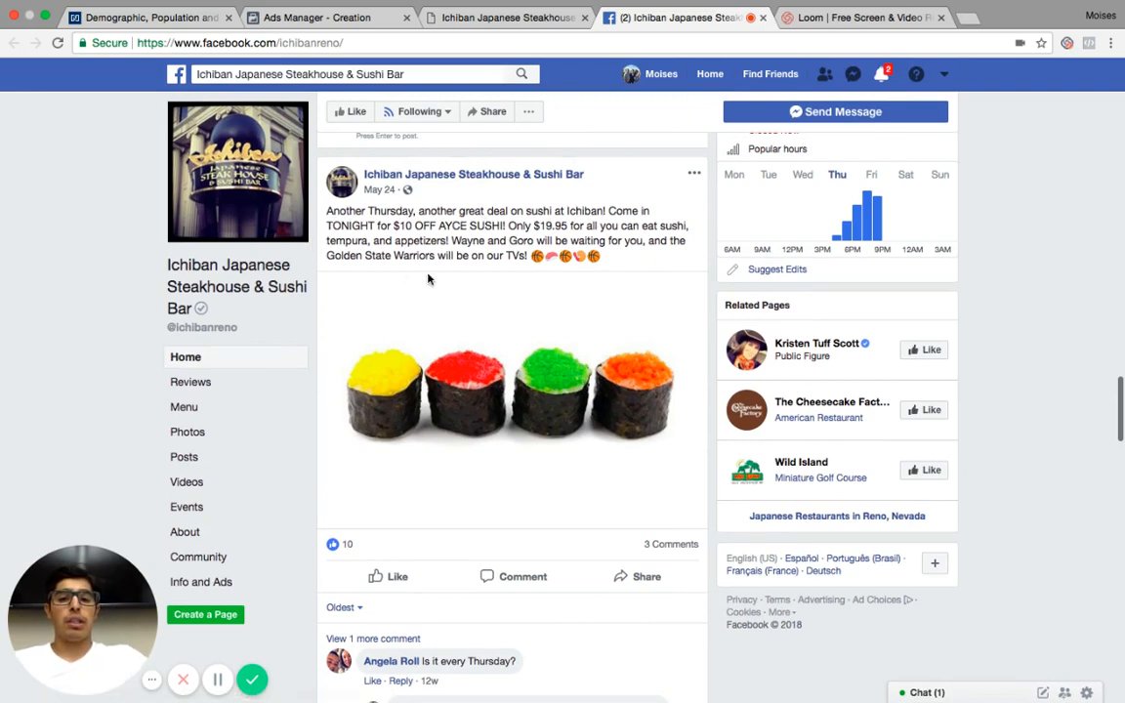
scroll(down, 3)
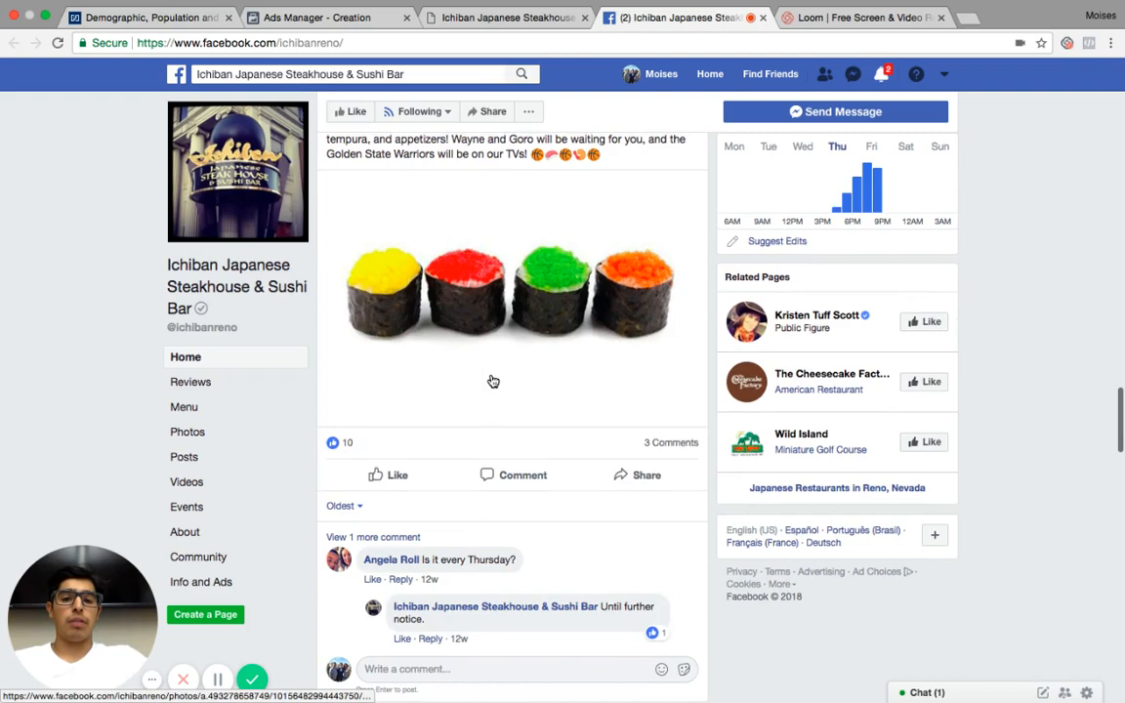
scroll(down, 3)
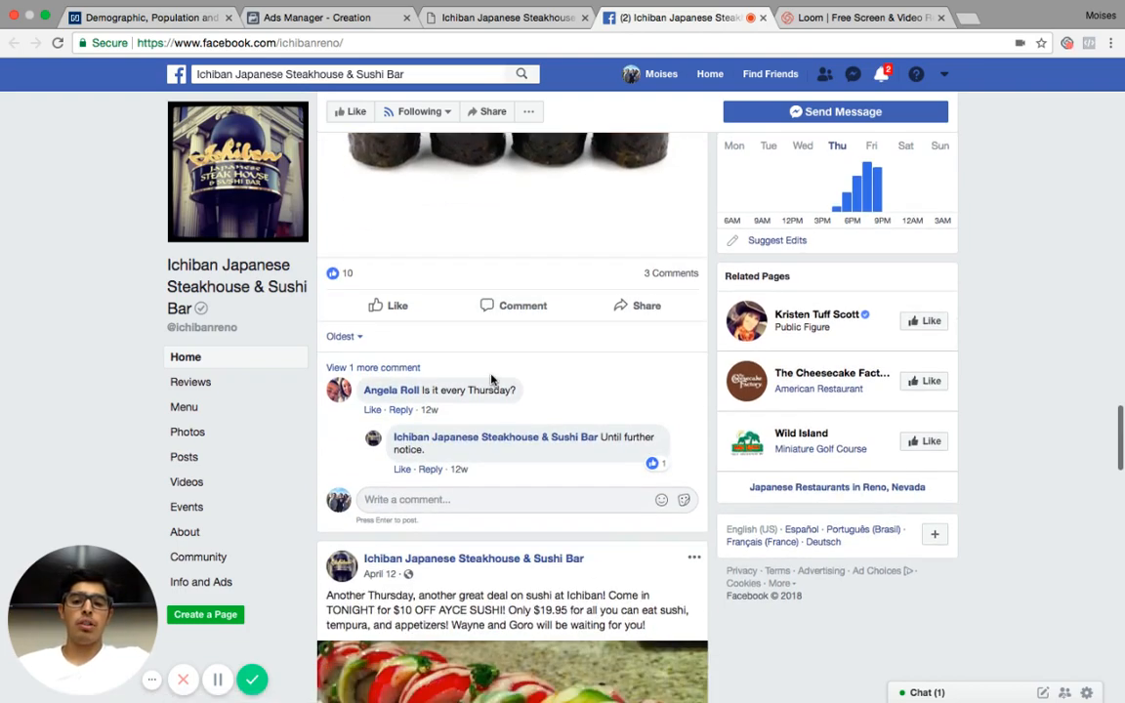
scroll(down, 3)
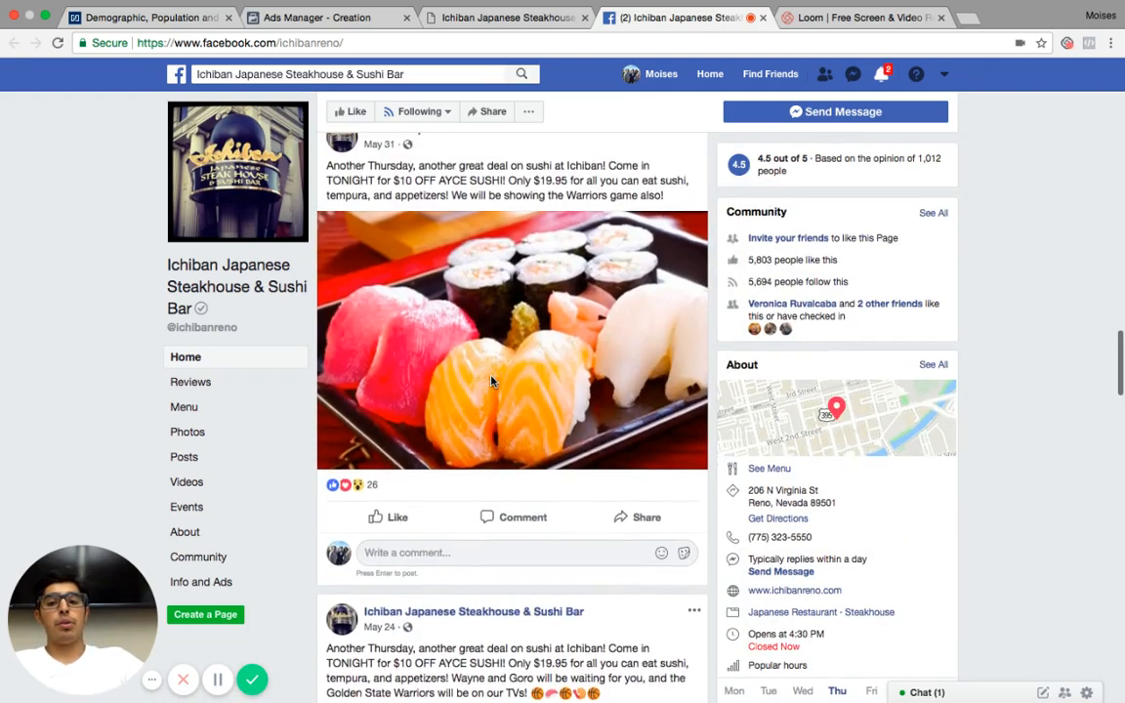
scroll(down, 3)
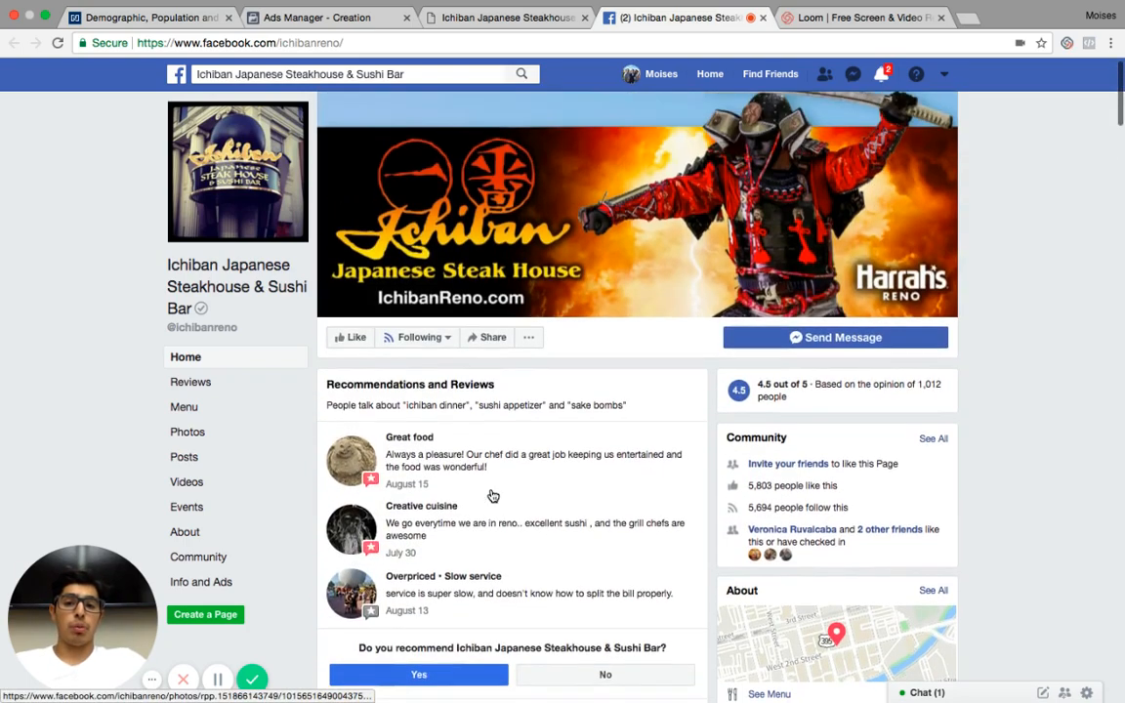
scroll(down, 3)
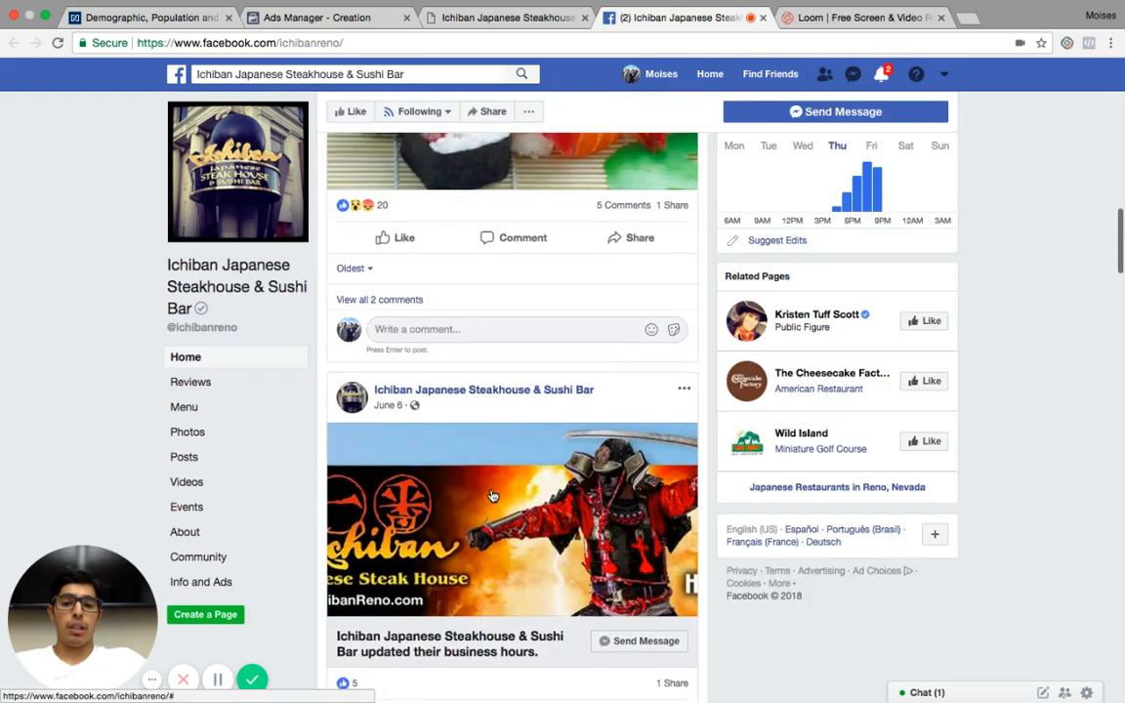
scroll(down, 3)
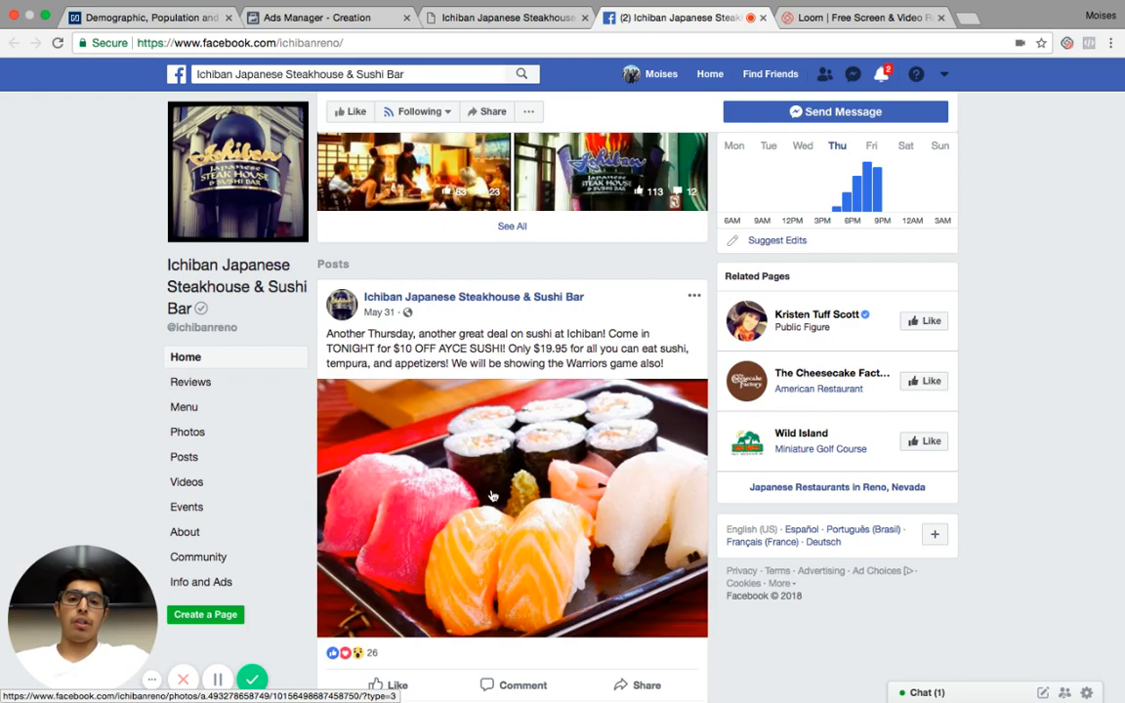
scroll(down, 3)
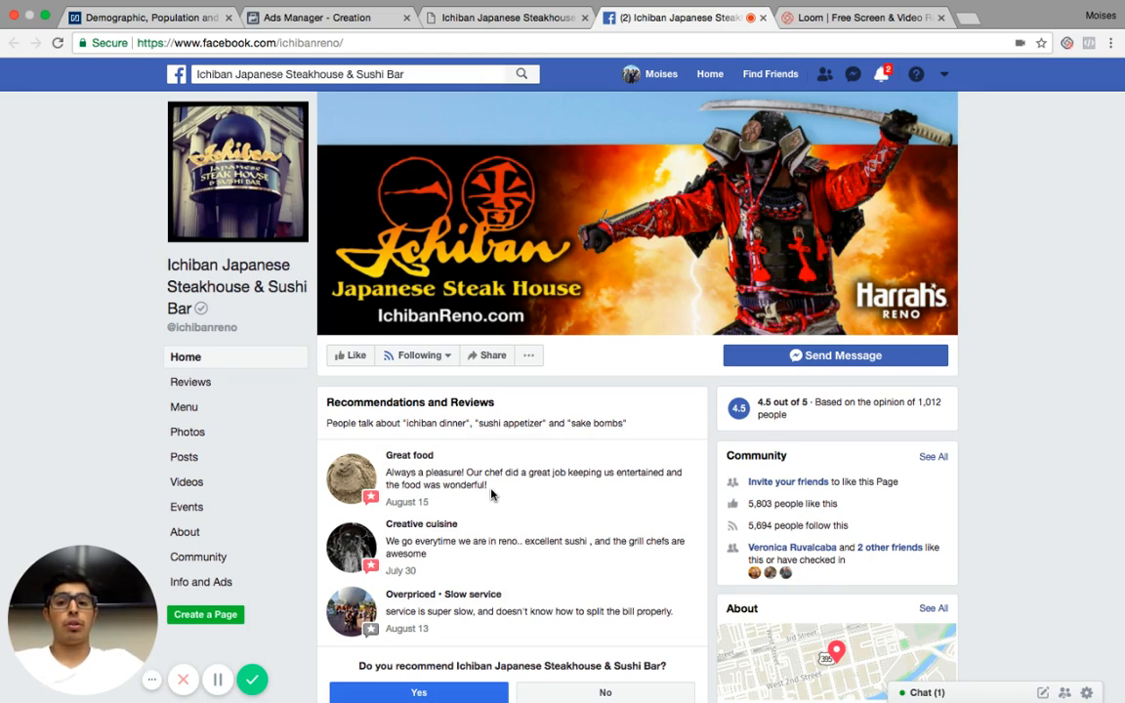
- Return to the Ads Manager campaign with Engagement as its objective
click(332, 18)
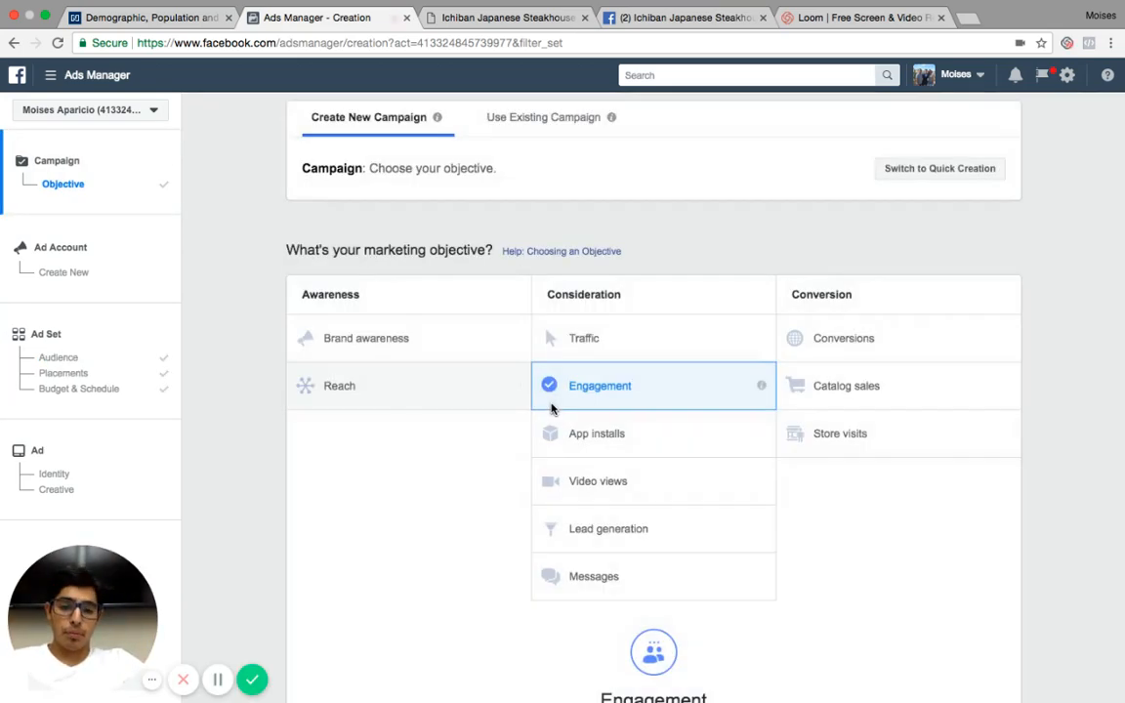
mouse_move(825, 520)
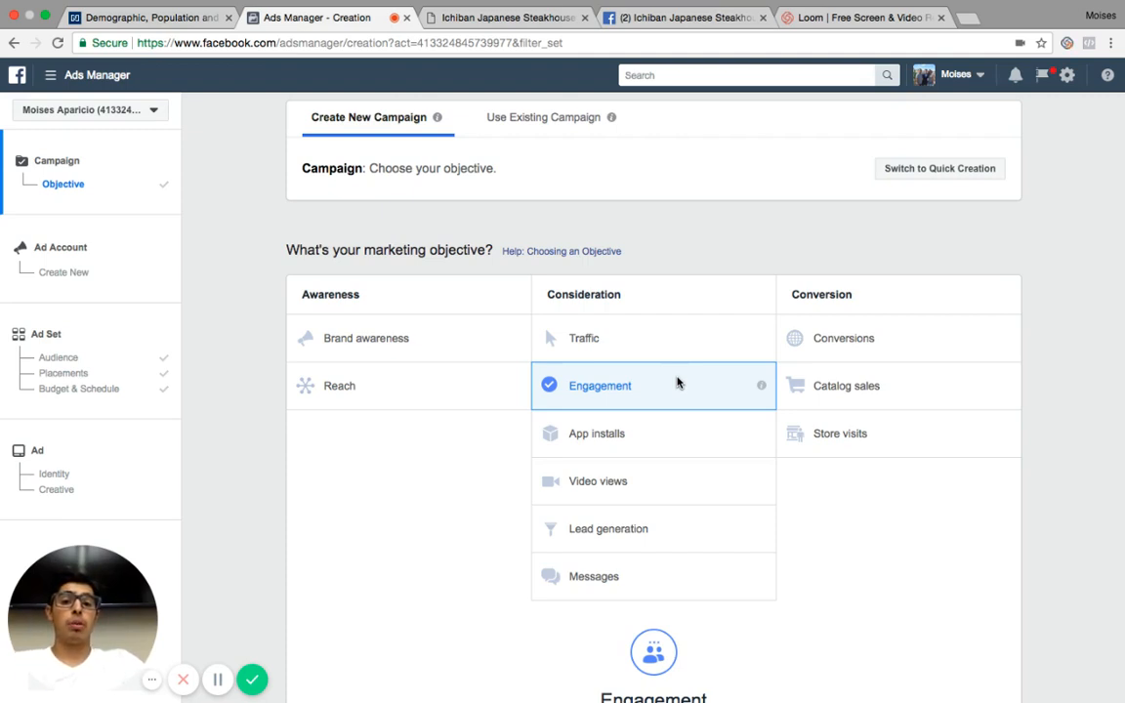
- Scroll past the Engagement settings toward the ad set's audience section
scroll(down, 3)
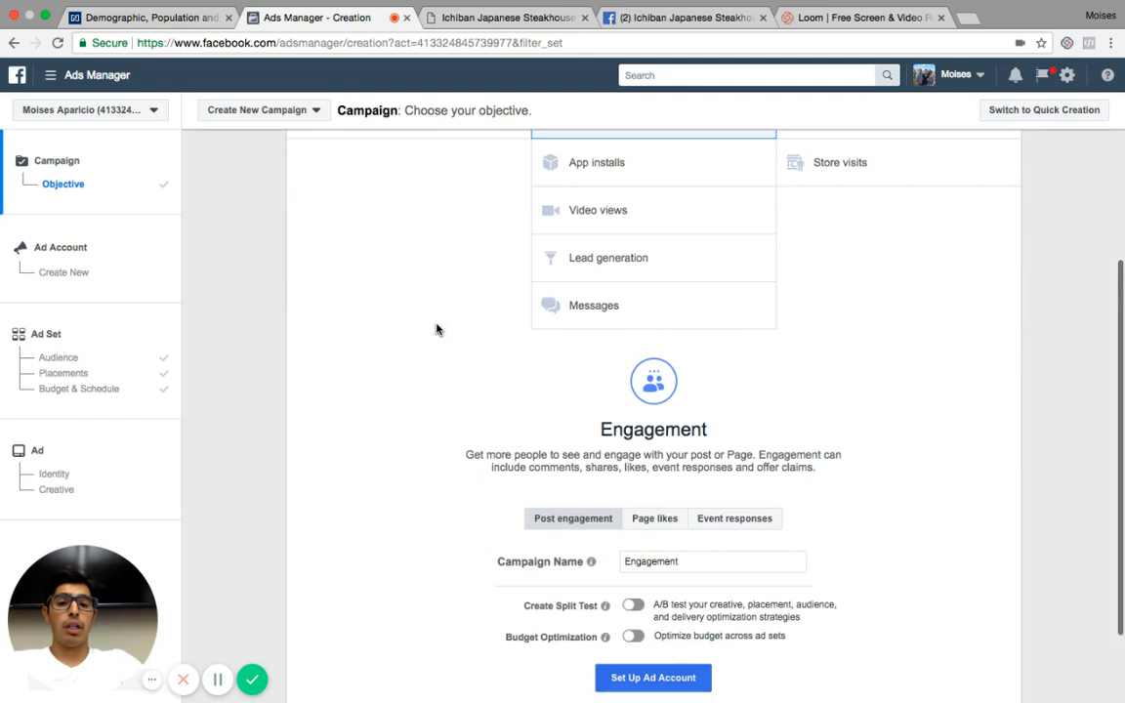
mouse_move(657, 473)
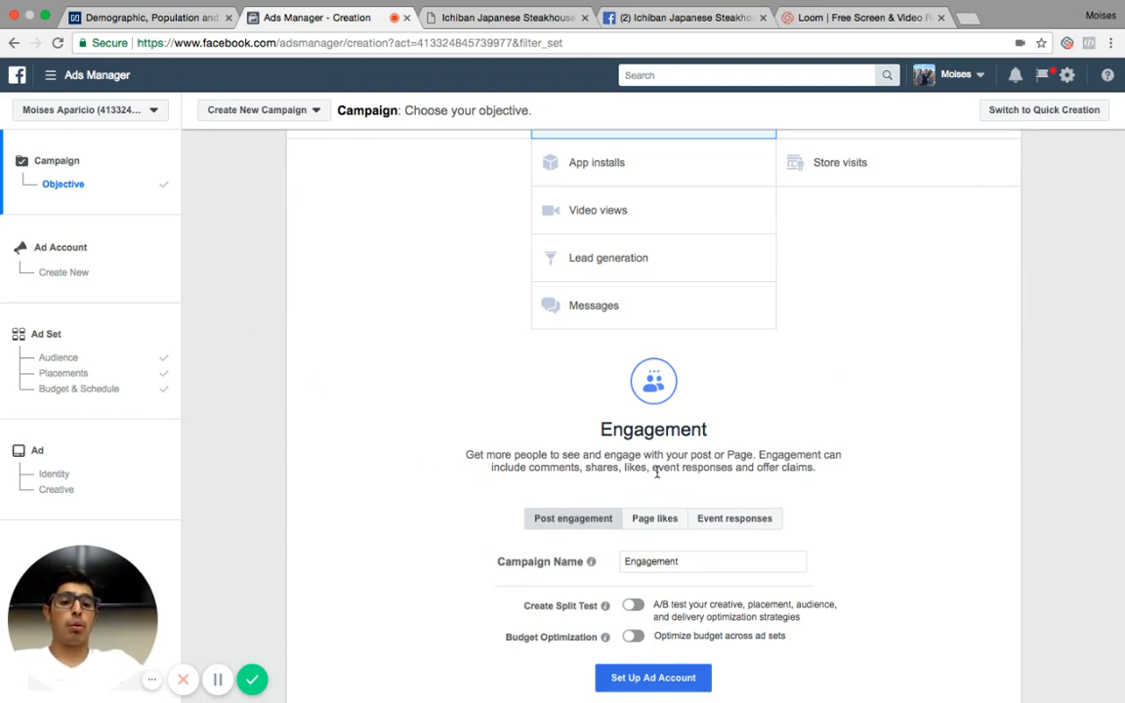
mouse_move(805, 469)
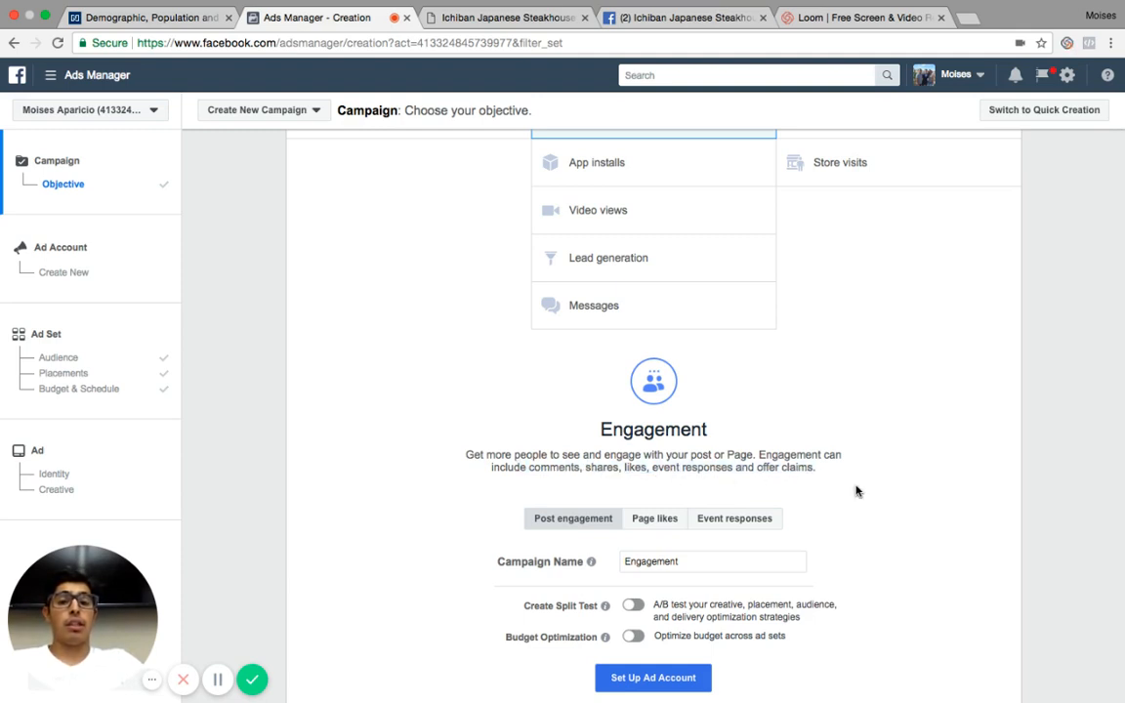
mouse_move(244, 355)
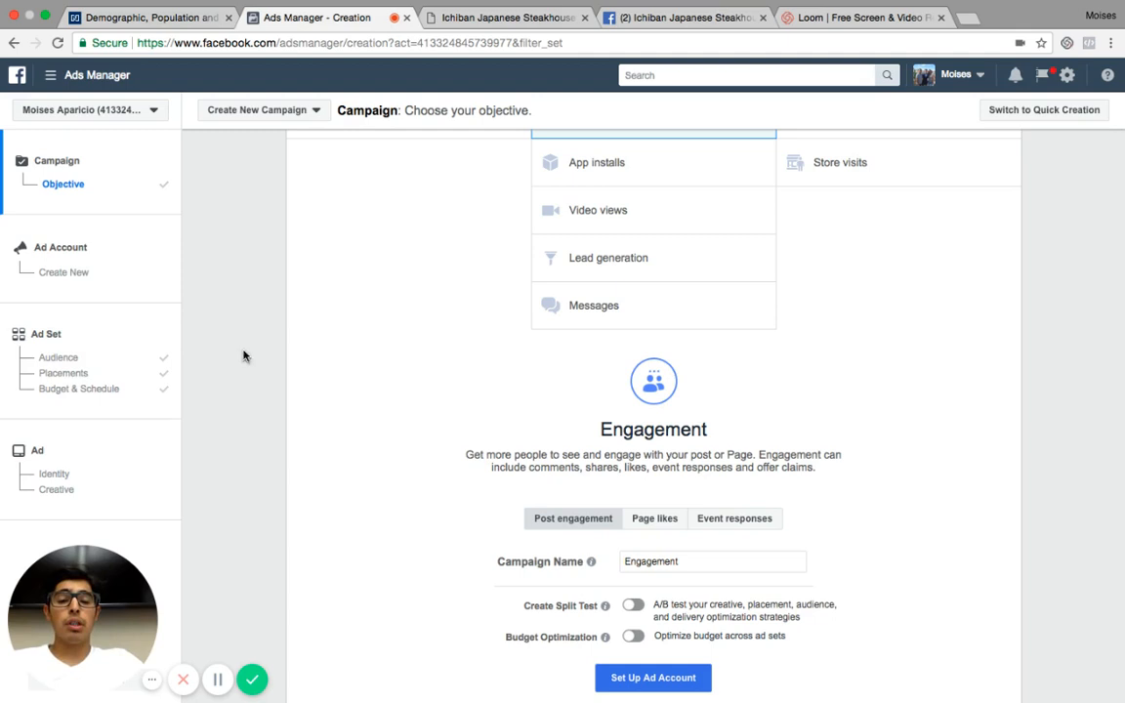
mouse_move(63, 357)
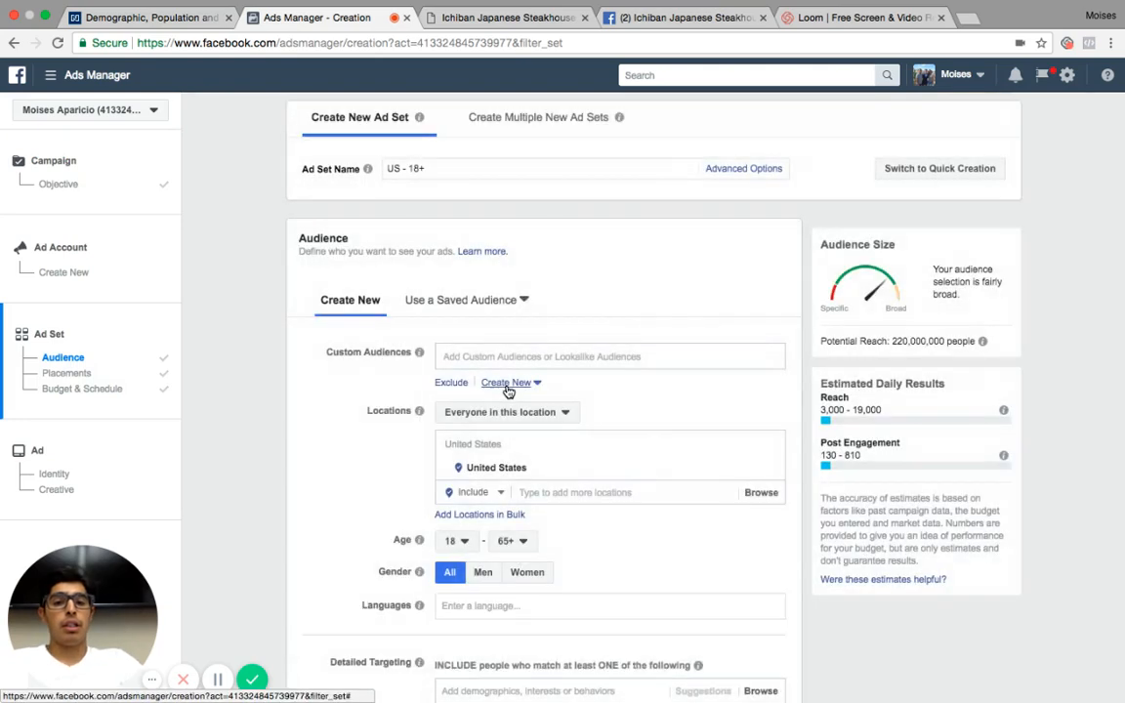
- Set the audience location to Reno, Nevada, United States instead of the whole United States
scroll(down, 3)
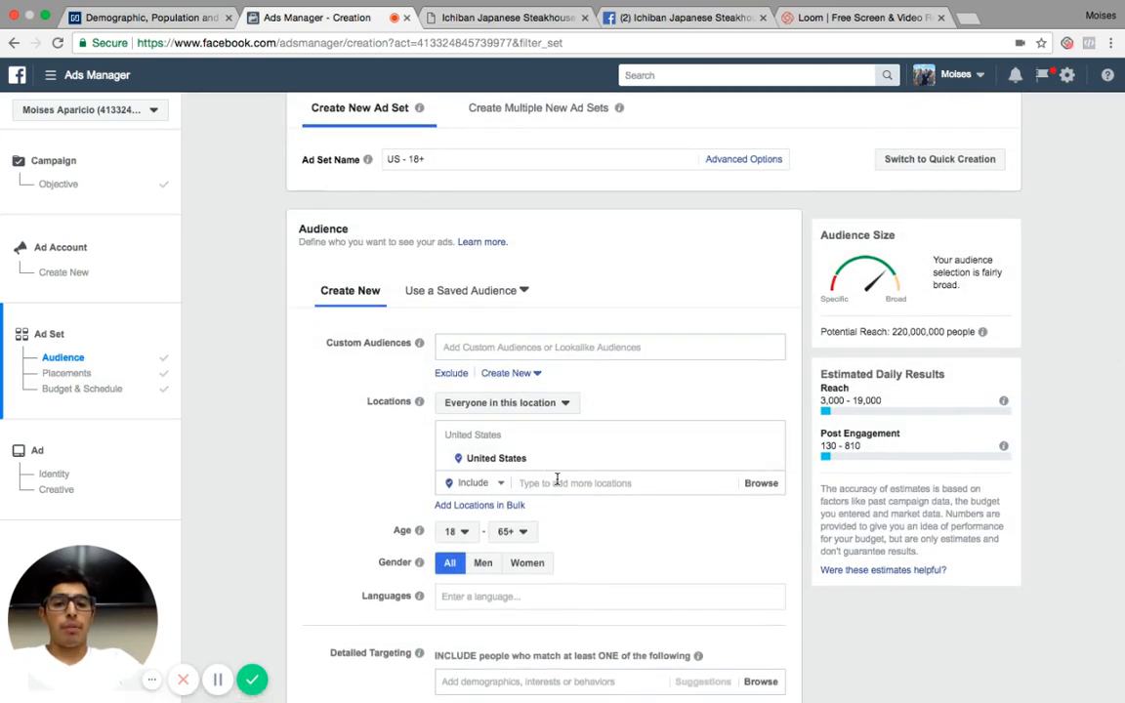
text(reno)
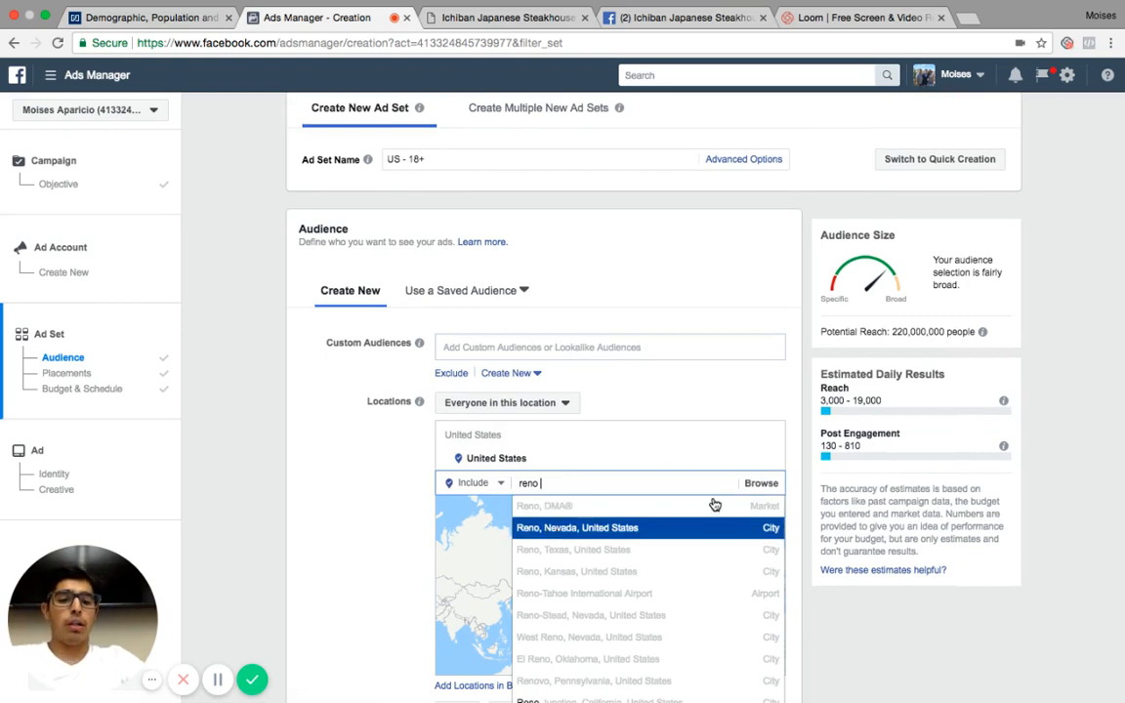
click(576, 527)
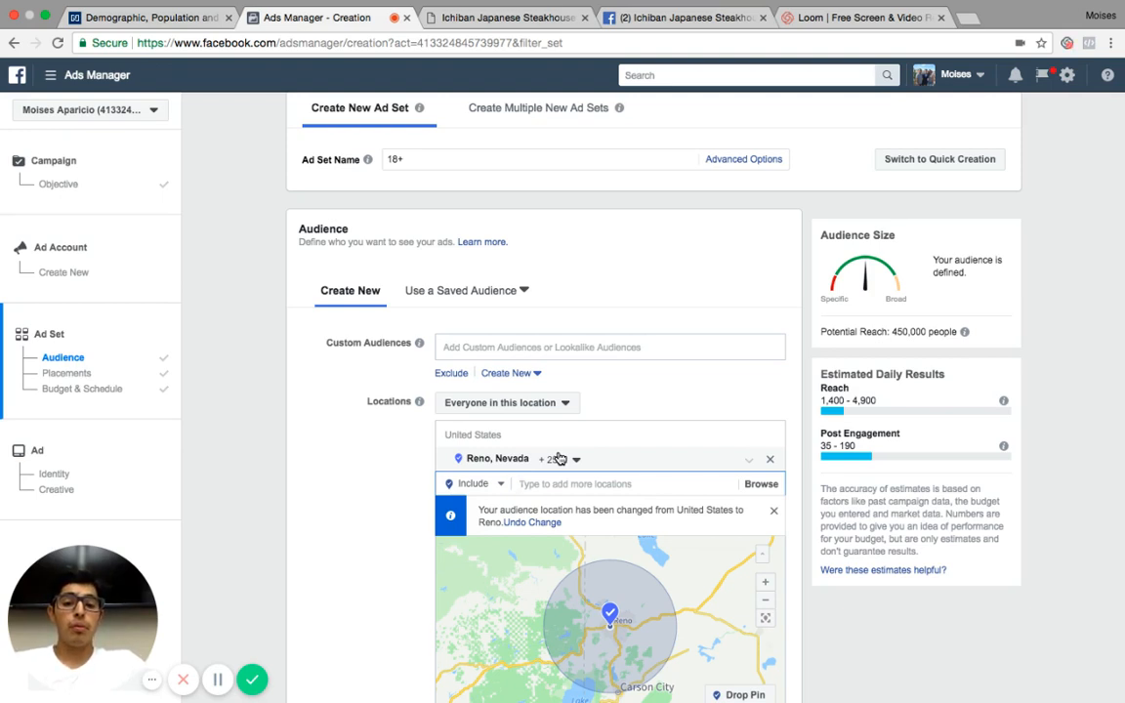
scroll(down, 3)
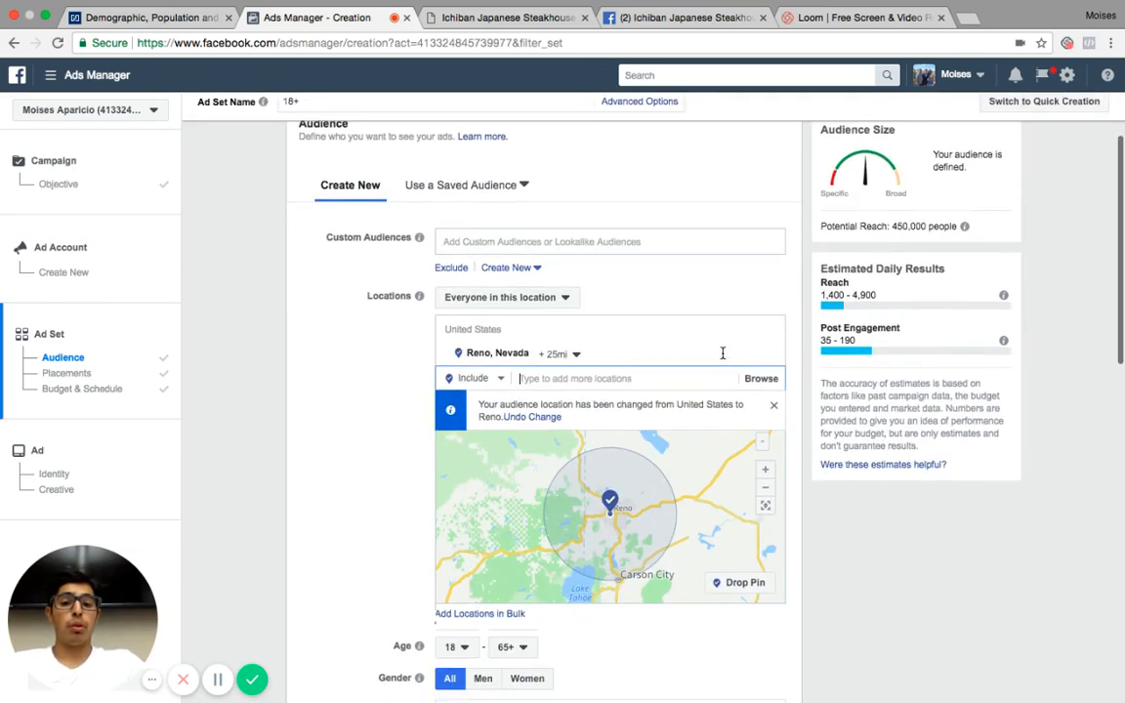
scroll(down, 3)
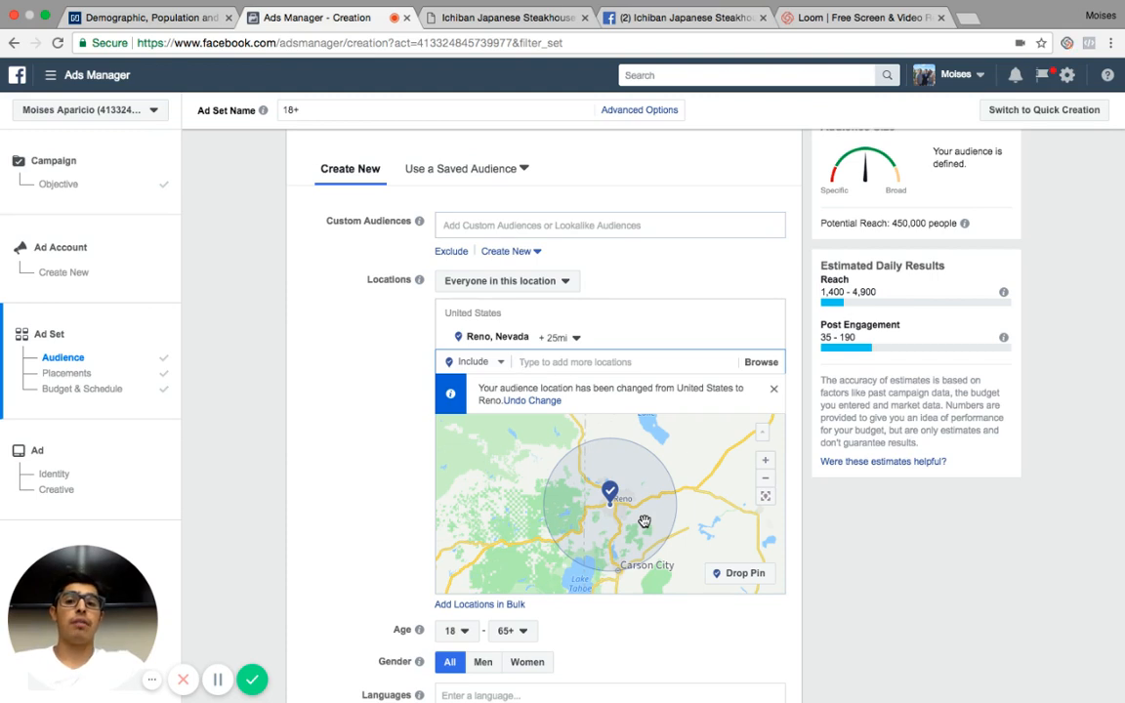
mouse_move(920, 562)
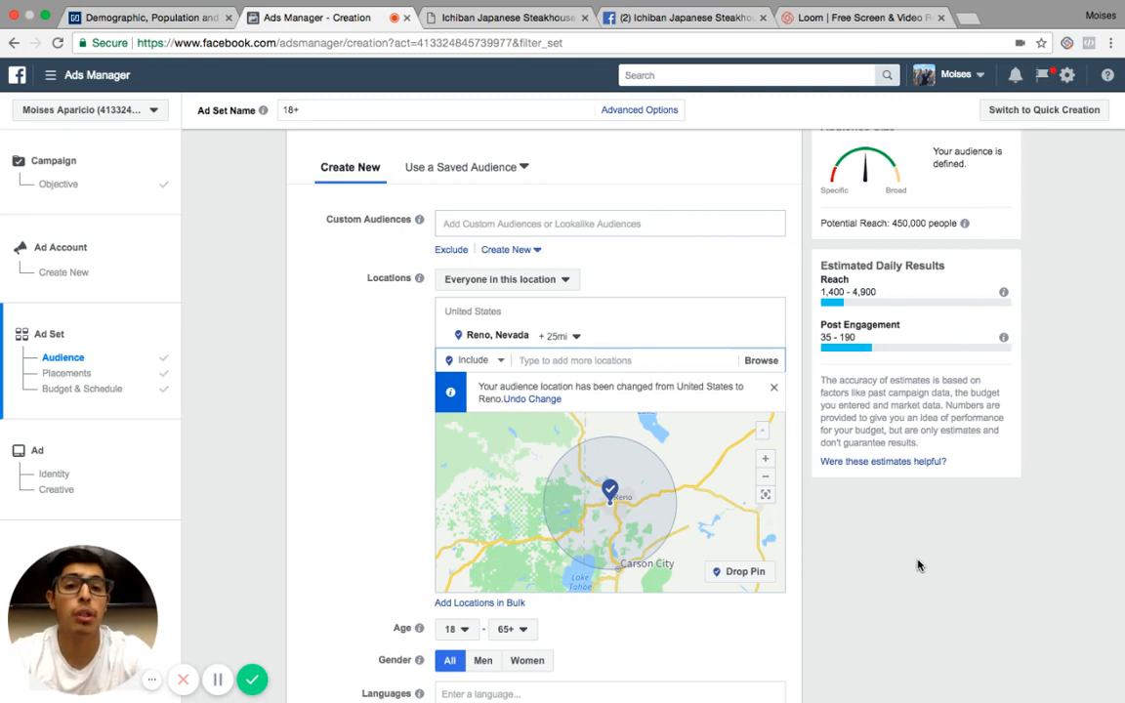
click(704, 16)
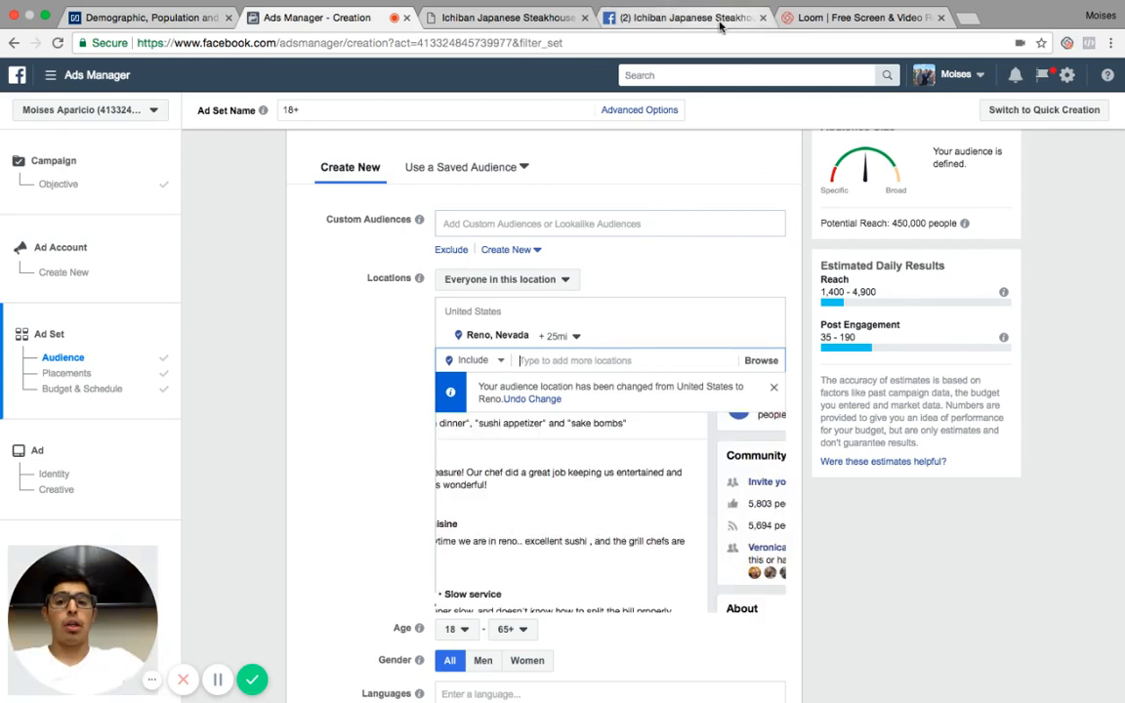
click(684, 18)
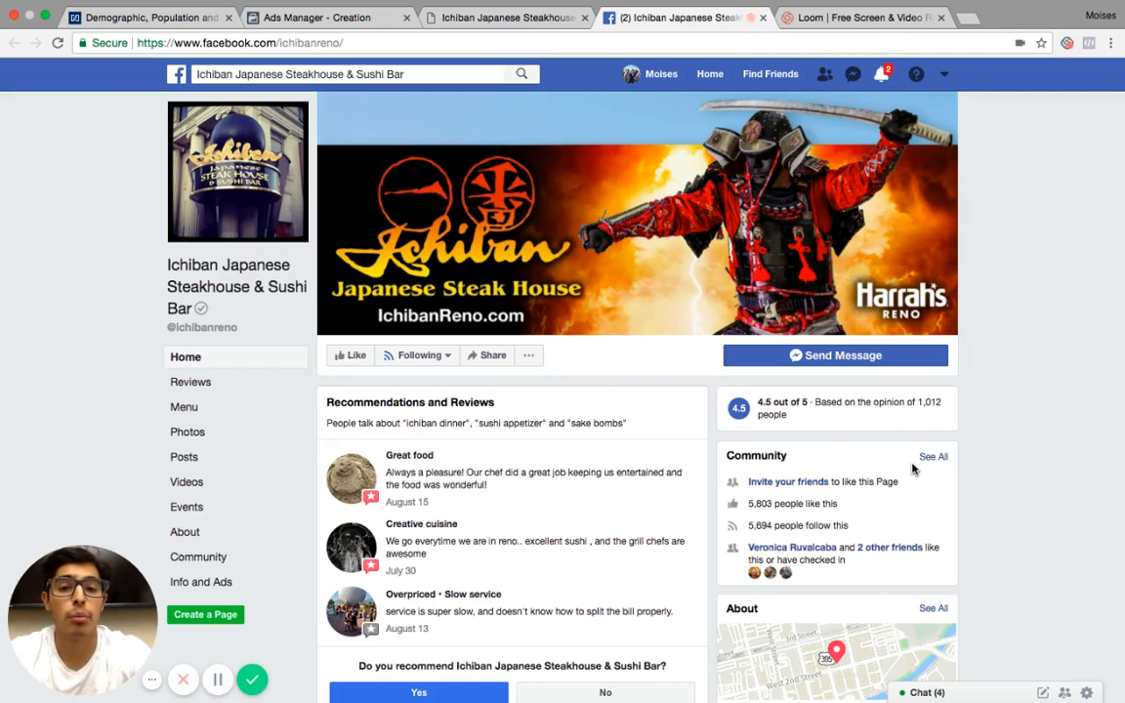
mouse_move(928, 371)
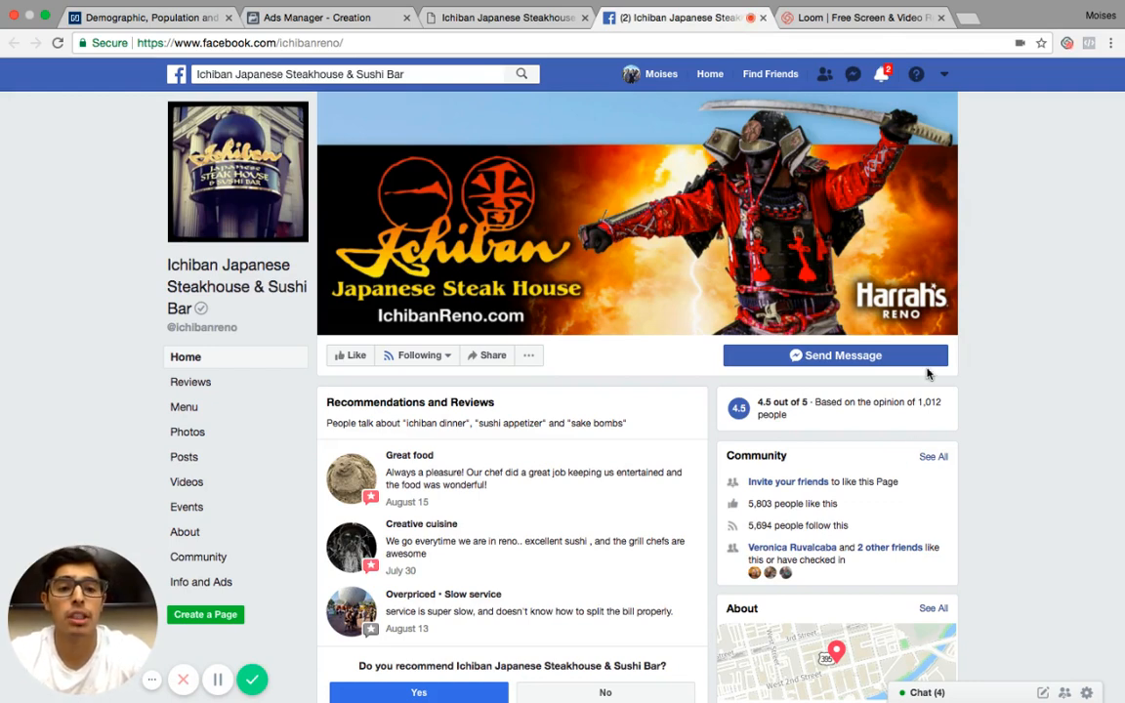
scroll(down, 3)
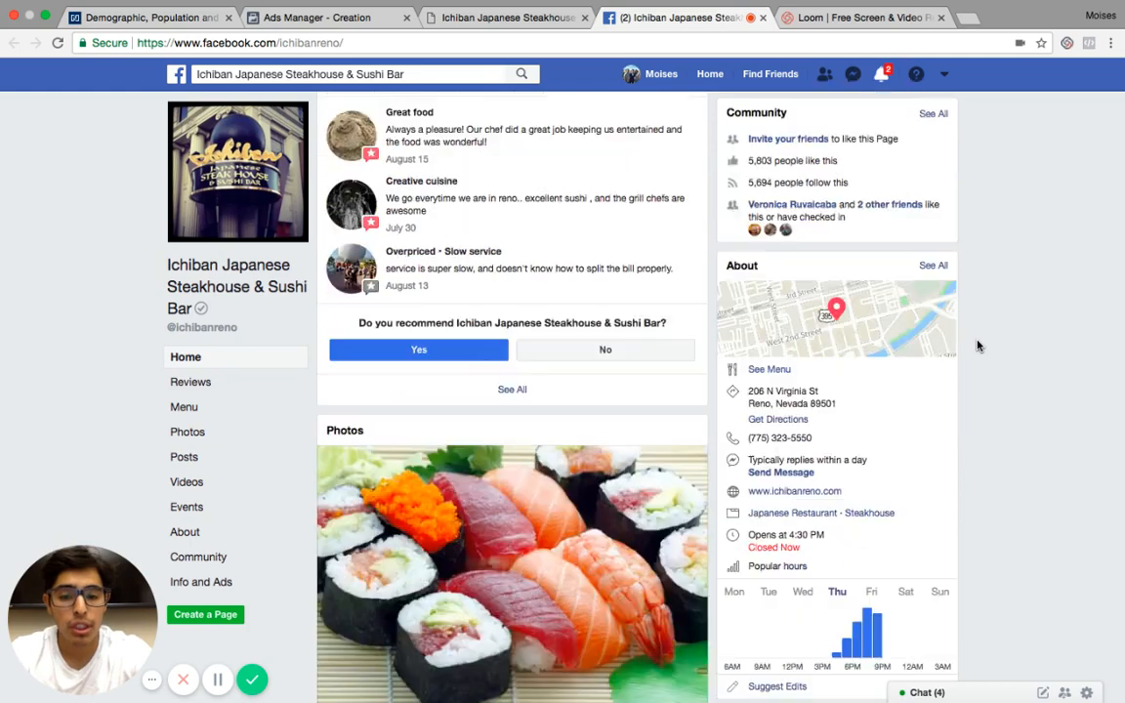
scroll(down, 3)
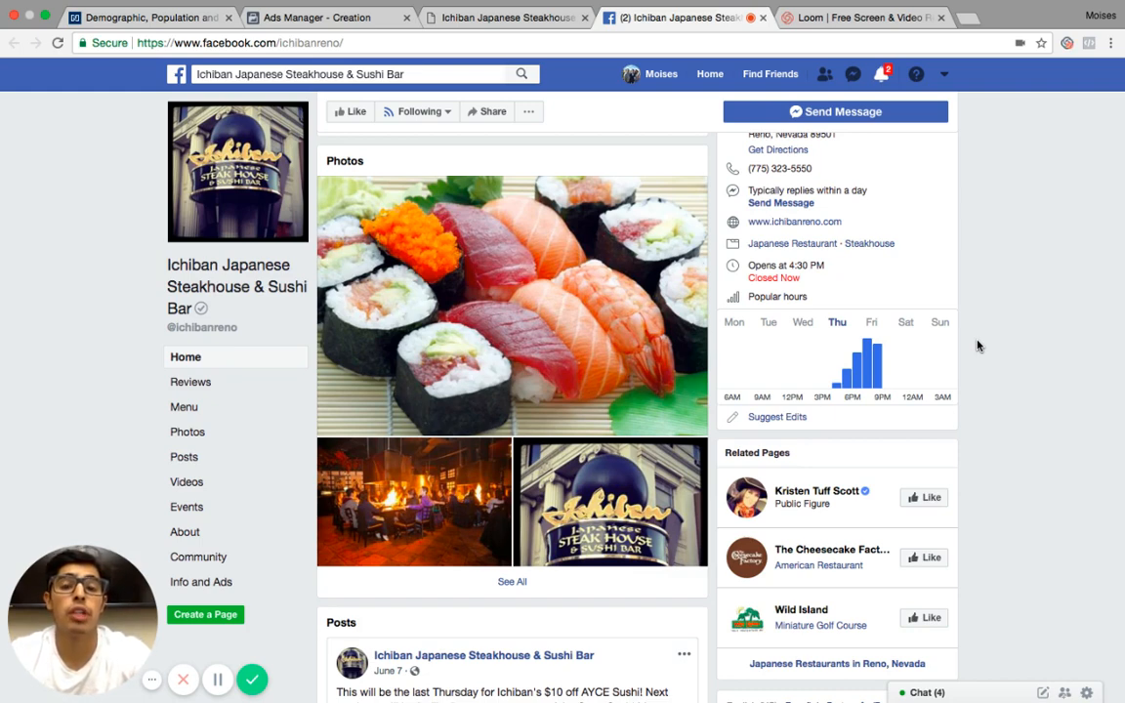
mouse_move(254, 676)
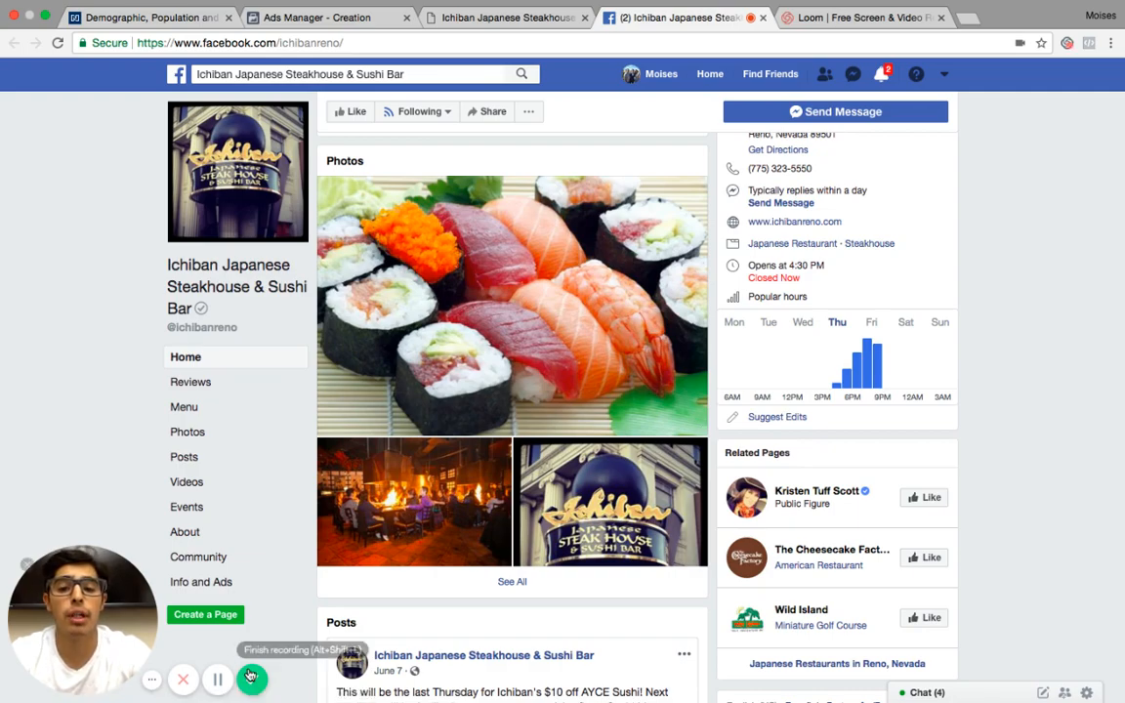